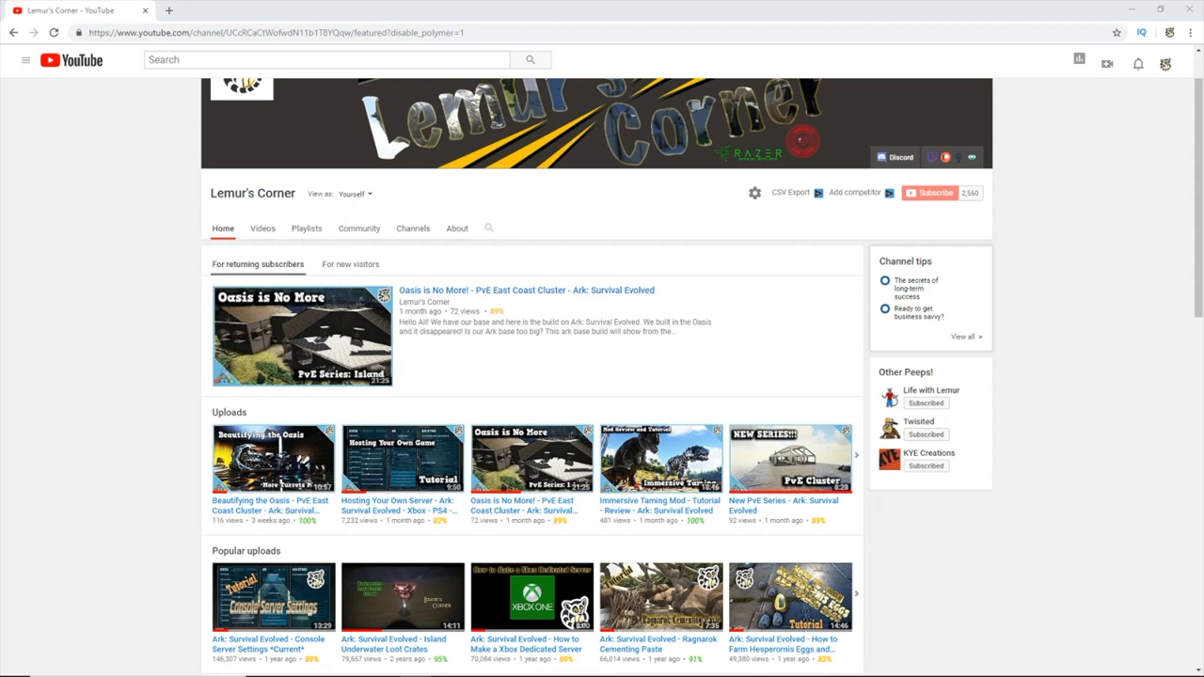
{"action": "mouse_move", "coordinate": [181, 431]}
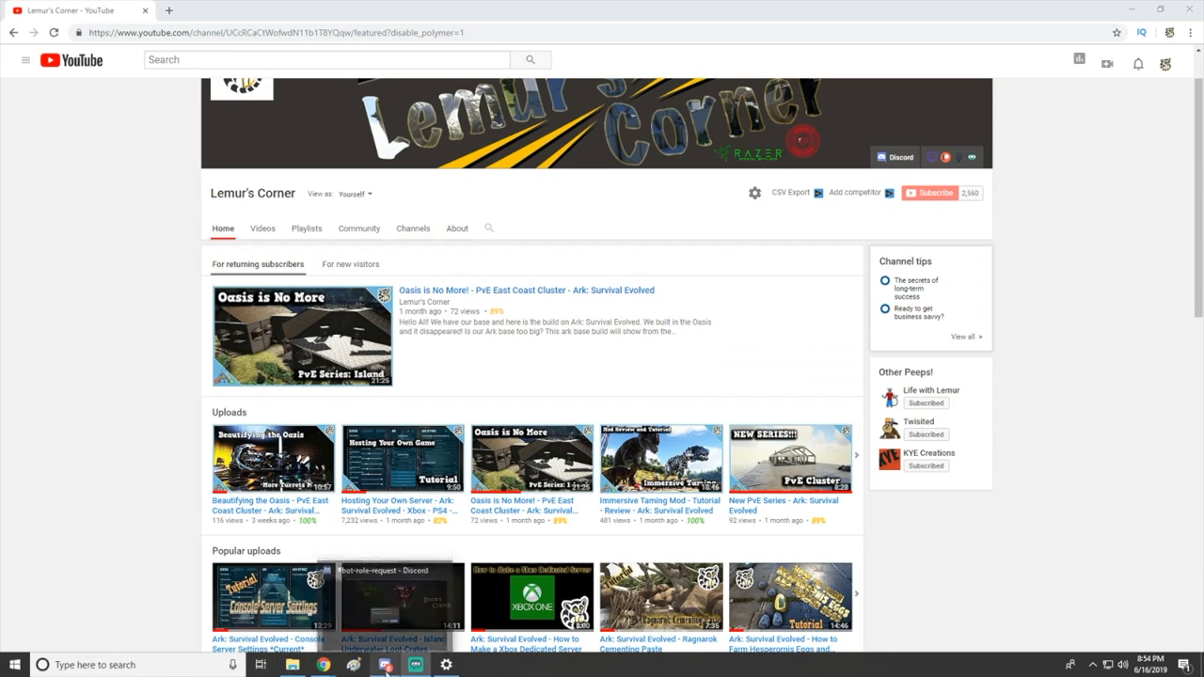
- Switch to Discord and view the ark-server-info channel under ARK DEDICATED SERVERS PVE
{"action": "left_click", "coordinate": [384, 666]}
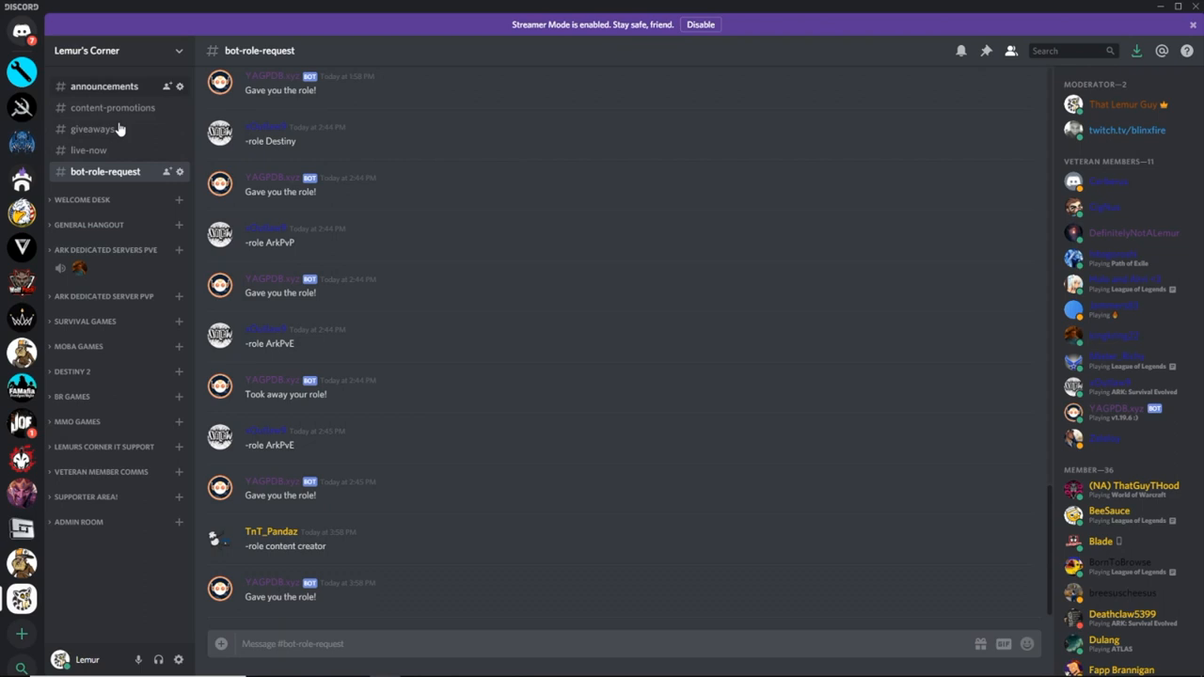
{"action": "mouse_move", "coordinate": [122, 327]}
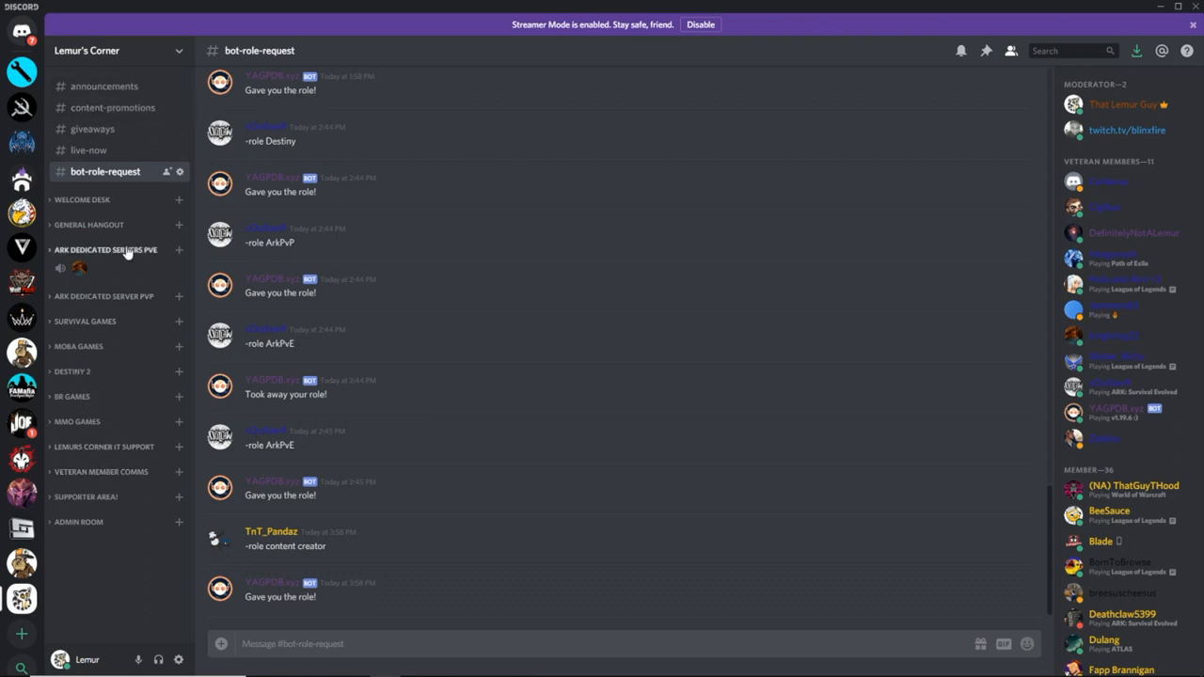
{"action": "left_click", "coordinate": [105, 249]}
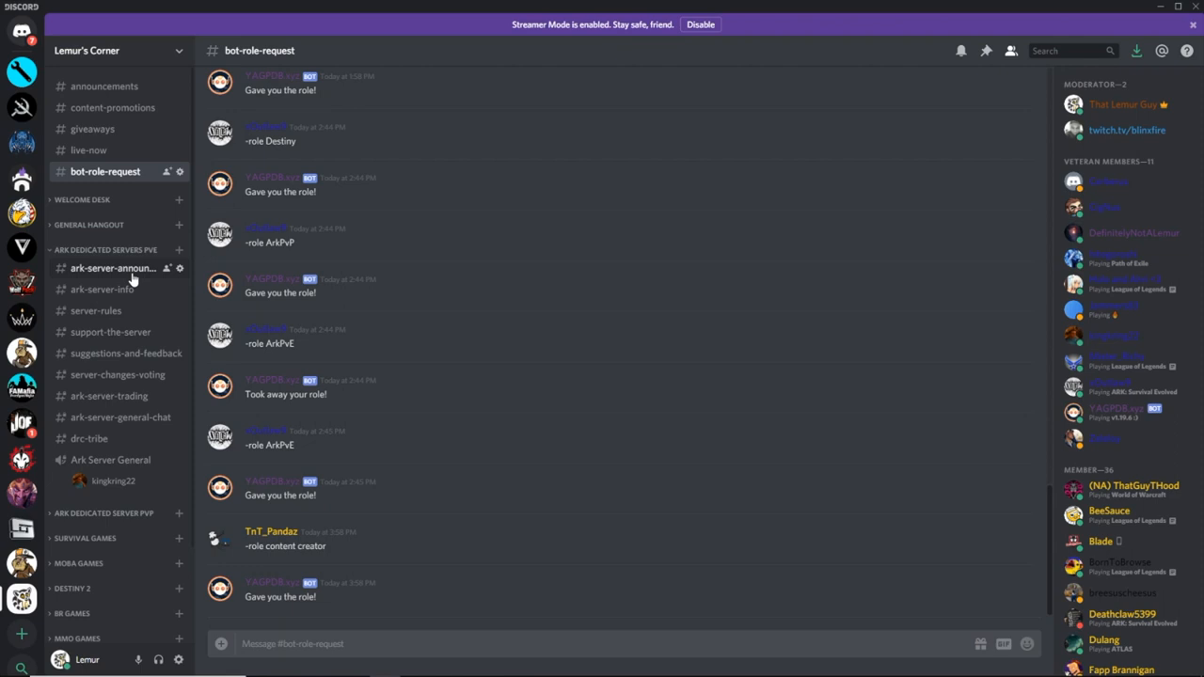
{"action": "mouse_move", "coordinate": [132, 307]}
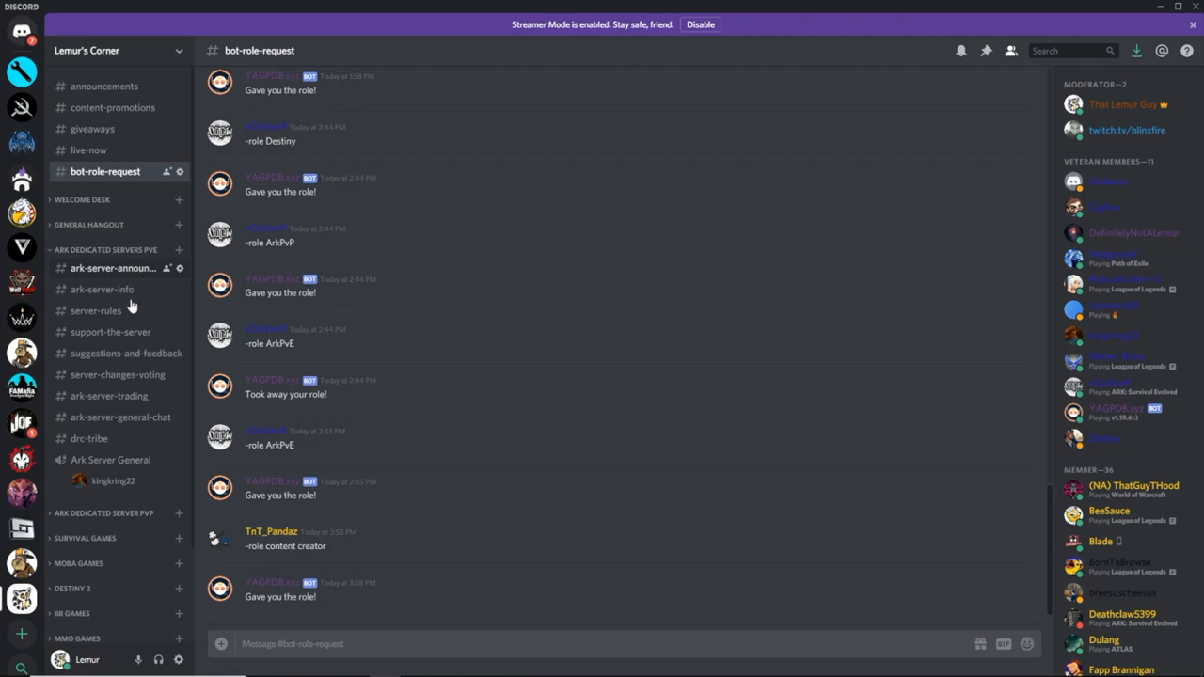
{"action": "left_click", "coordinate": [102, 290]}
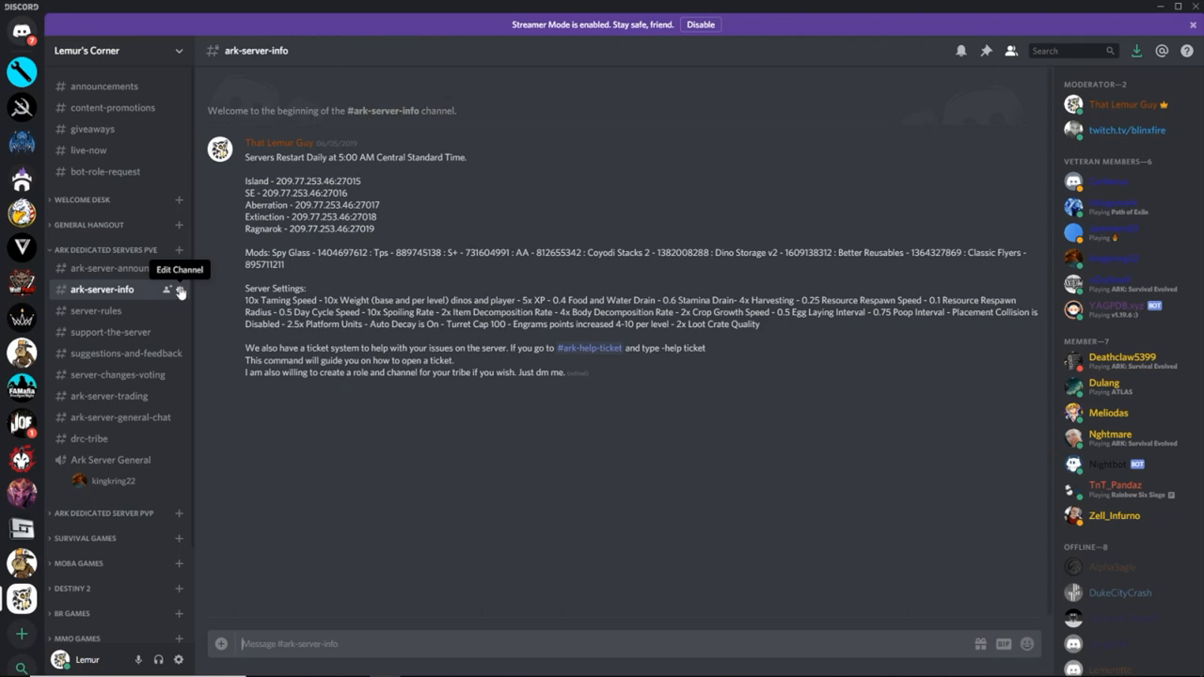
{"action": "mouse_move", "coordinate": [354, 264]}
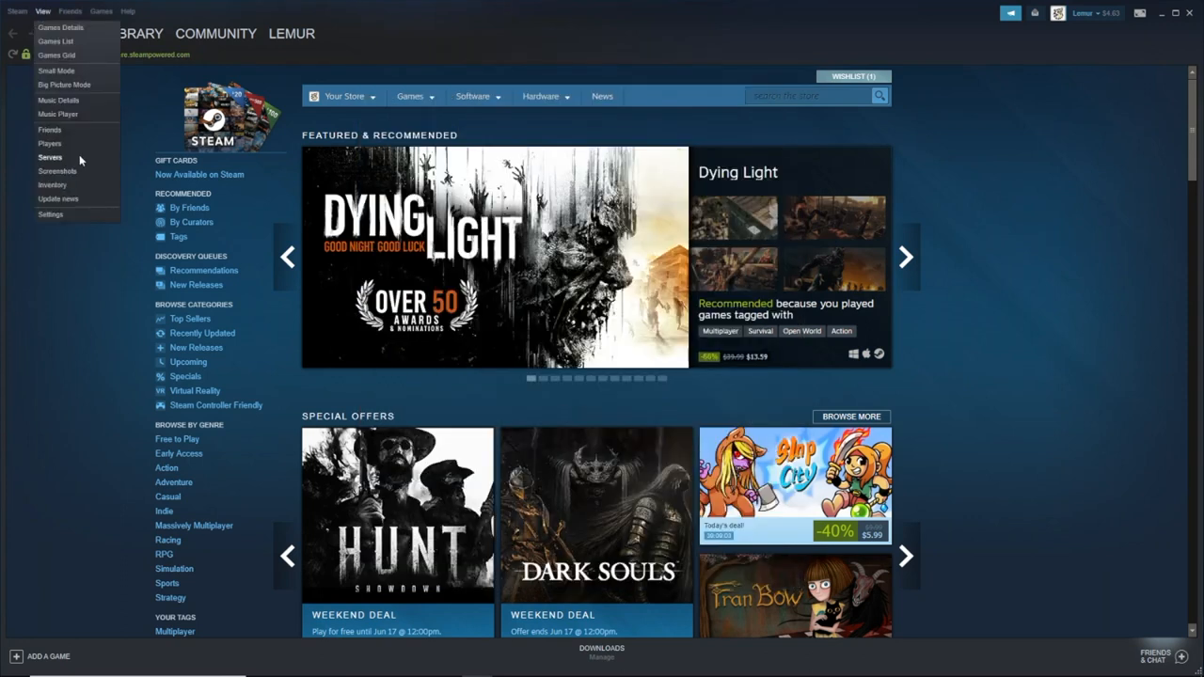
- Show the Favorites list in Steam's Servers browser with the five Lemur's Corner Cluster servers
{"action": "left_click", "coordinate": [49, 158]}
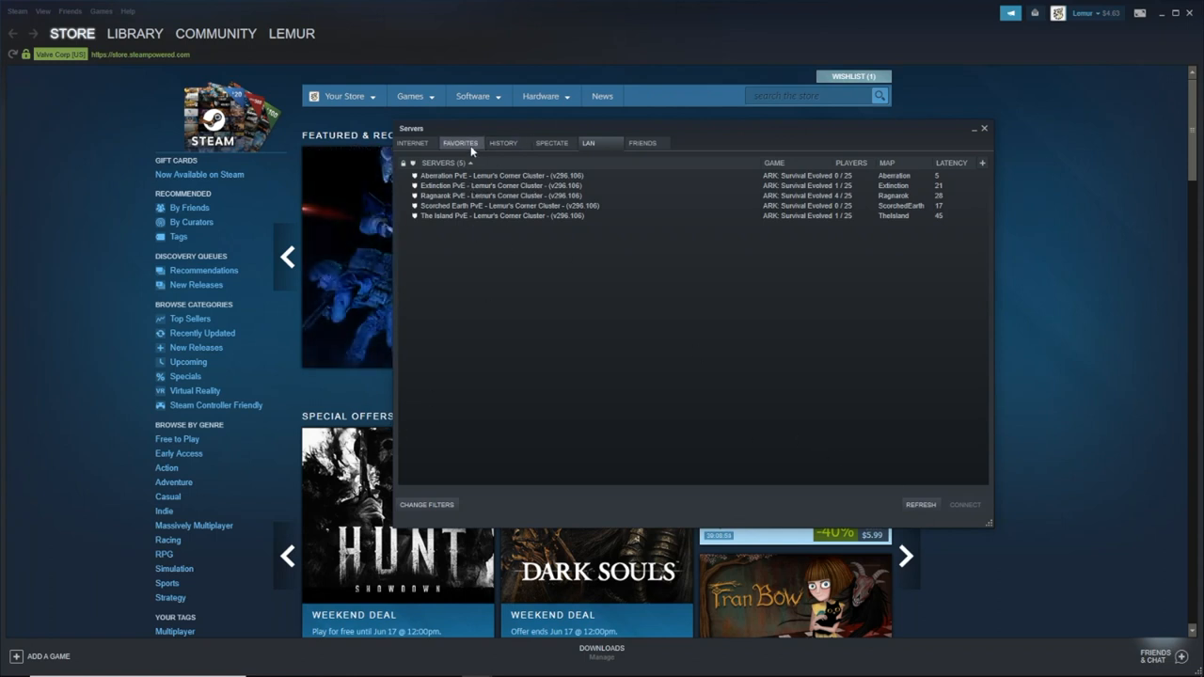
{"action": "left_click", "coordinate": [869, 504]}
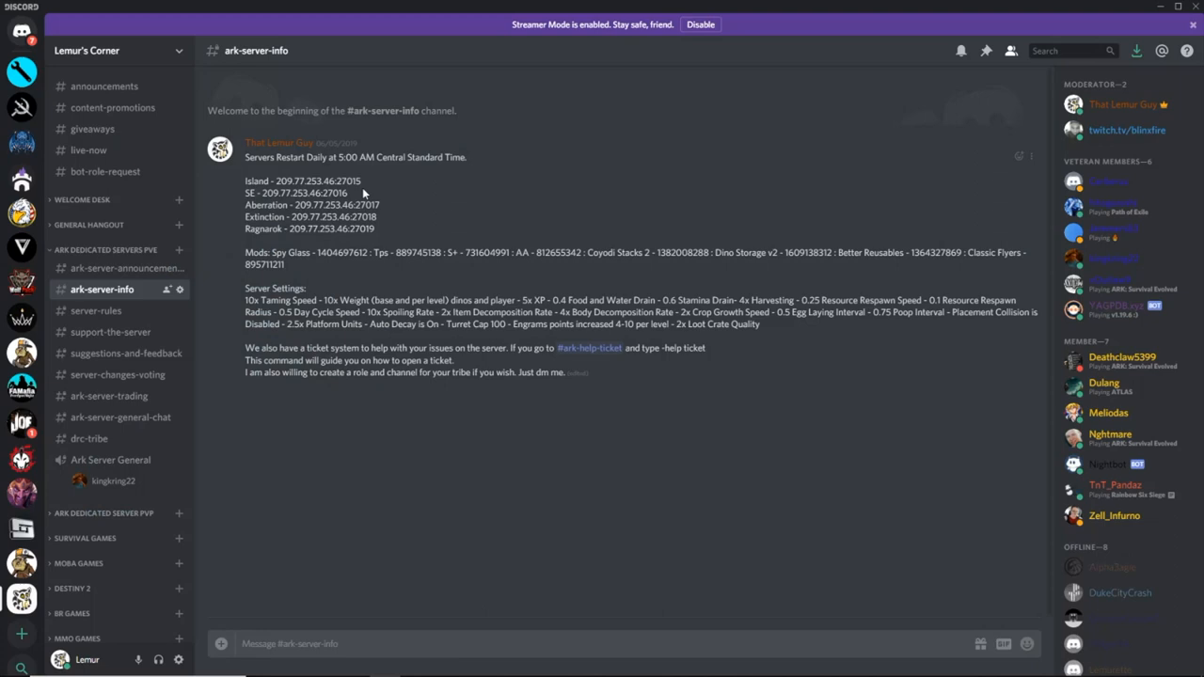
- Add the Island server 209.77.253.46:27015 to Steam favorites and close the Servers window
{"action": "double_click", "coordinate": [318, 181]}
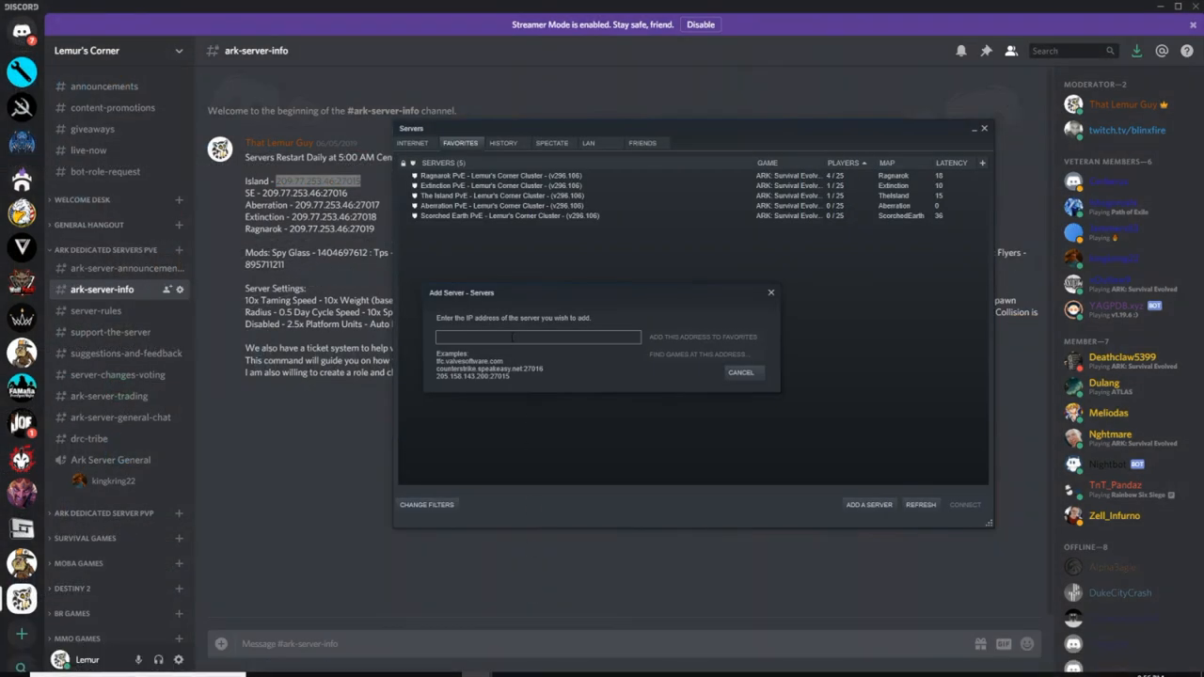
{"action": "type", "text": "209.77.253.46:27015"}
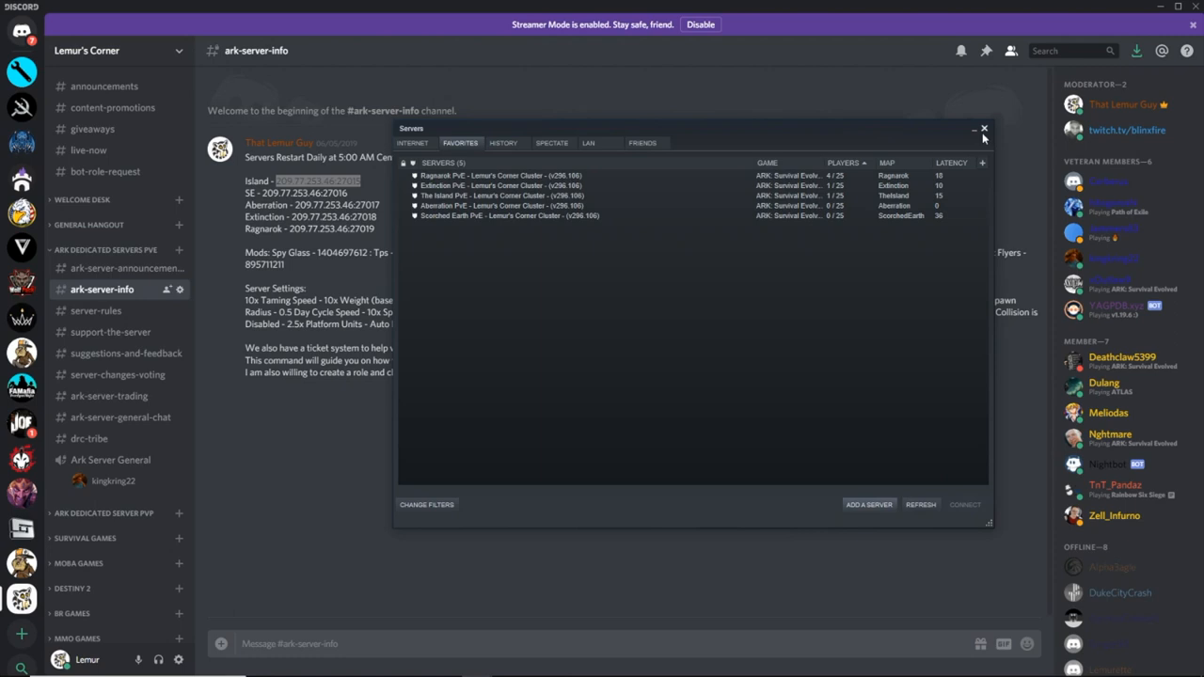
{"action": "mouse_move", "coordinate": [984, 136]}
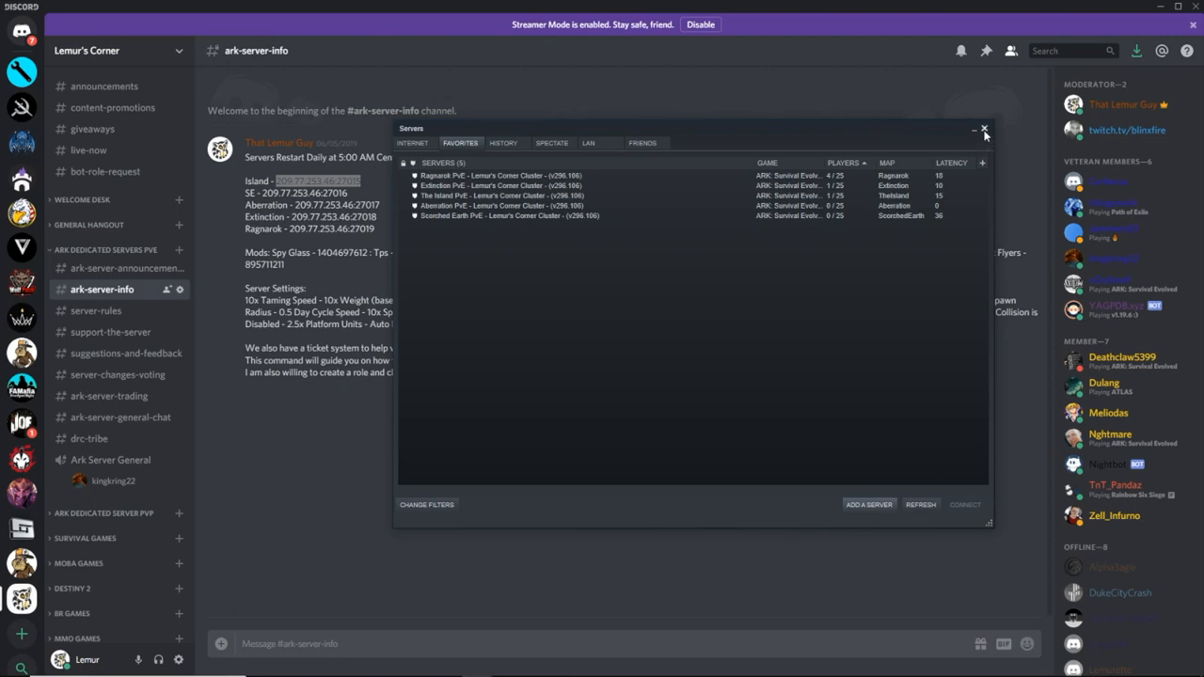
{"action": "left_click", "coordinate": [984, 128]}
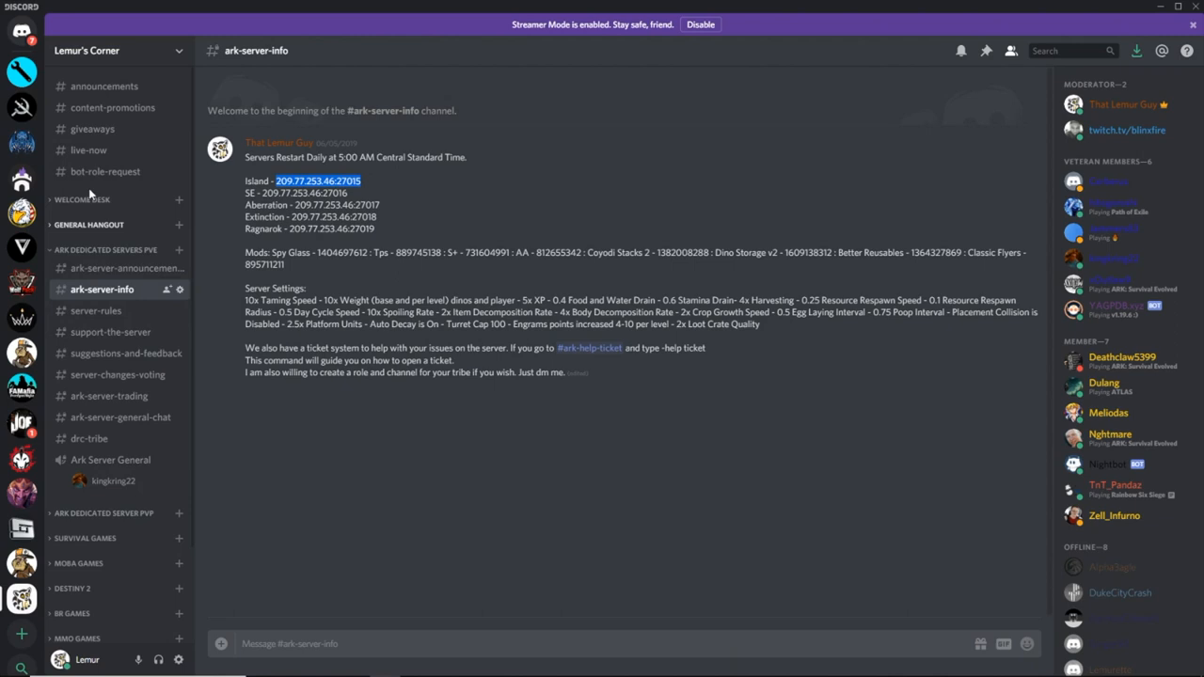
- Visit bot-role-request's role list, then view the content-promotions YouTube announcements
{"action": "left_click", "coordinate": [105, 171]}
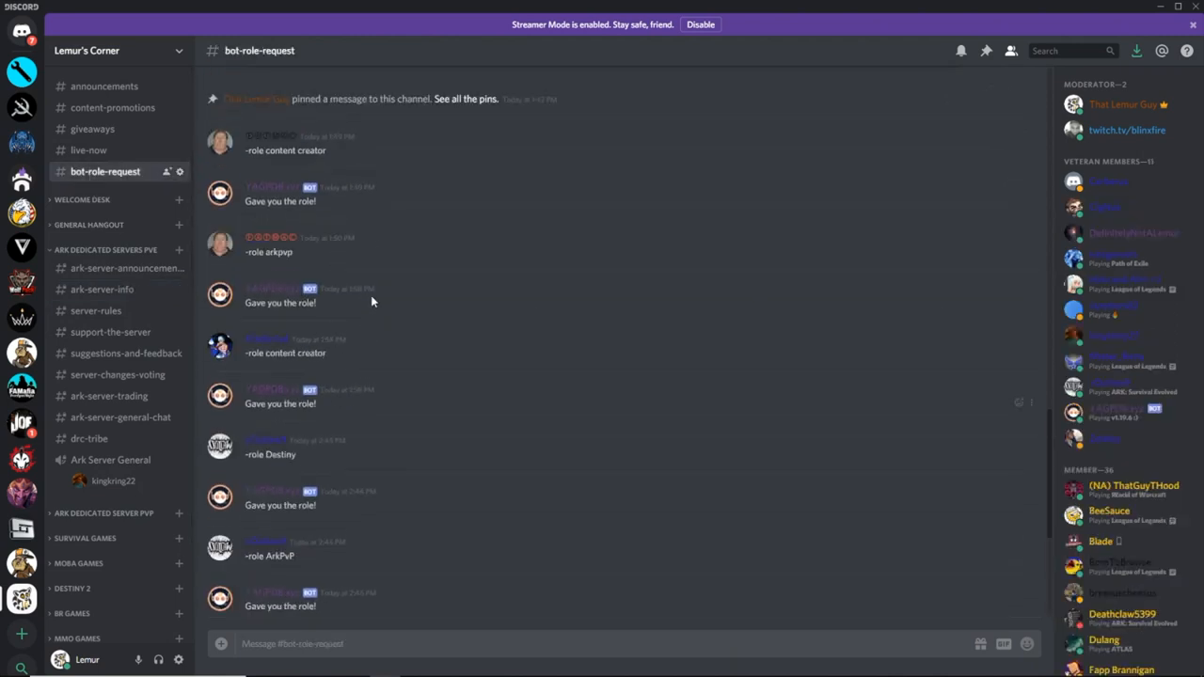
{"action": "scroll", "scroll_direction": "down", "scroll_amount": 3}
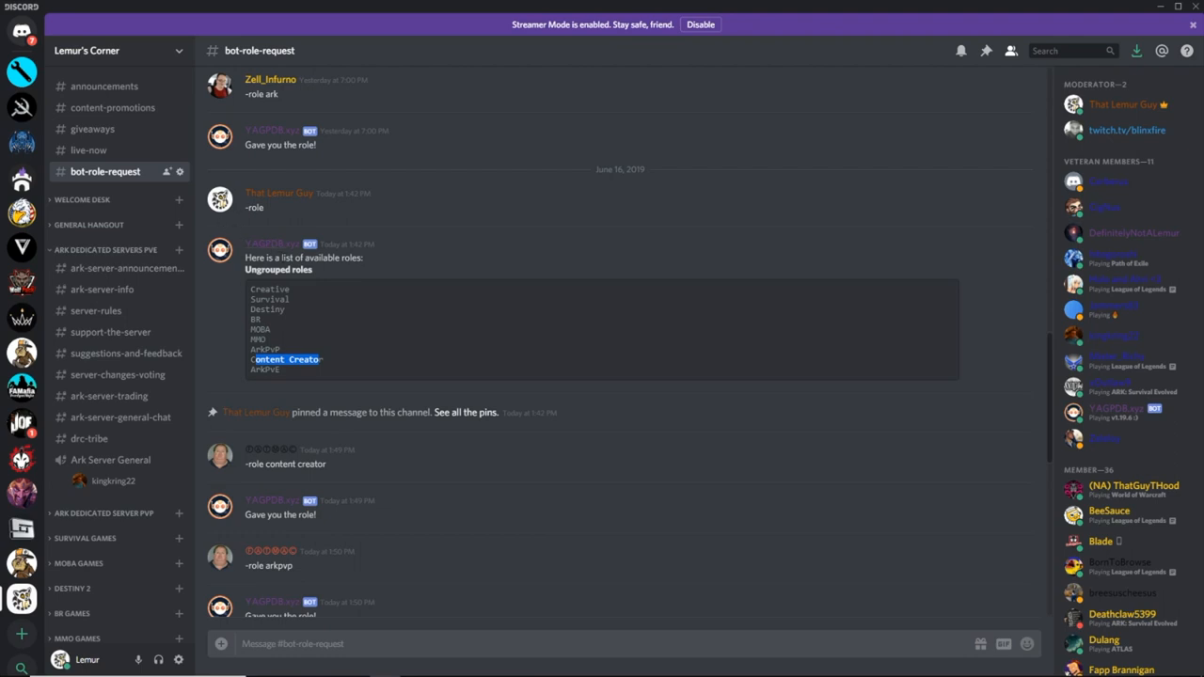
{"action": "mouse_move", "coordinate": [273, 477]}
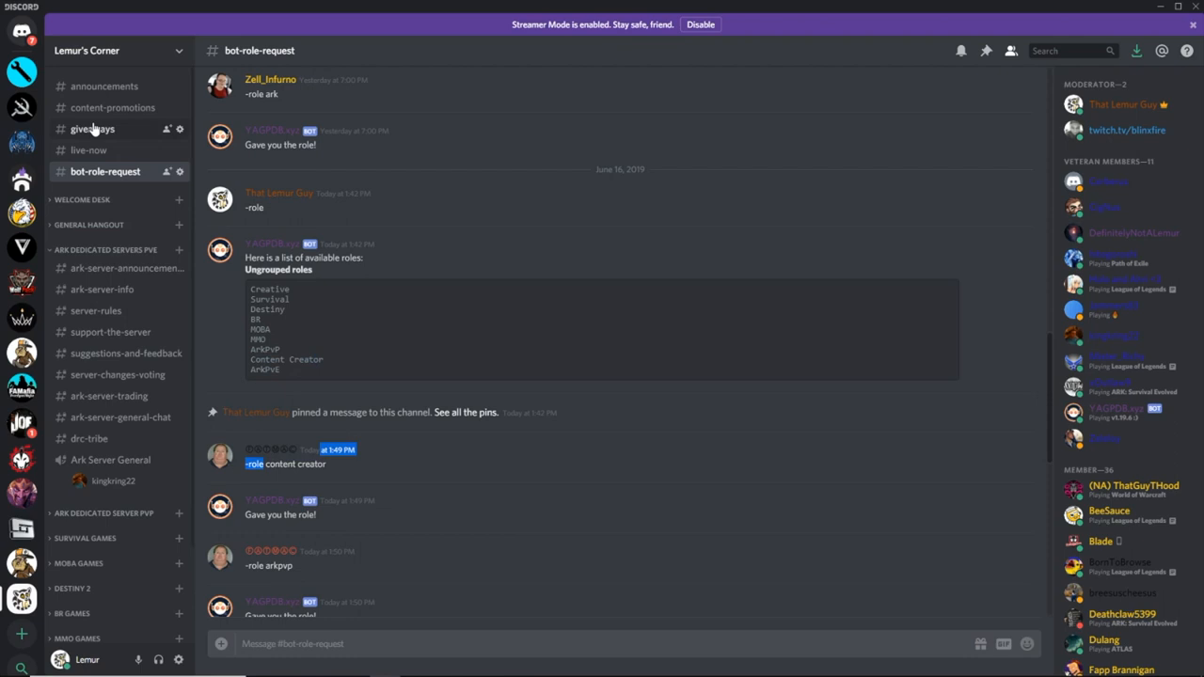
{"action": "left_click", "coordinate": [113, 107]}
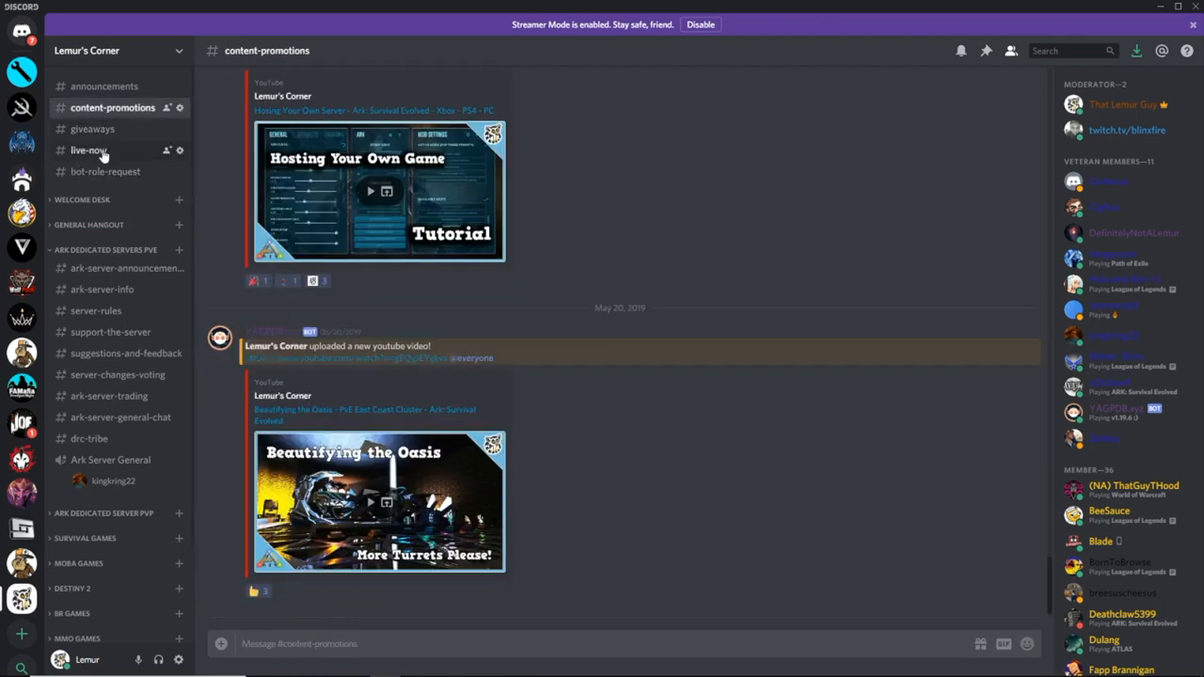
- View the live-now channel's Twitch stream alerts for Squid Martian and BlissFire_Gaming
{"action": "left_click", "coordinate": [89, 150]}
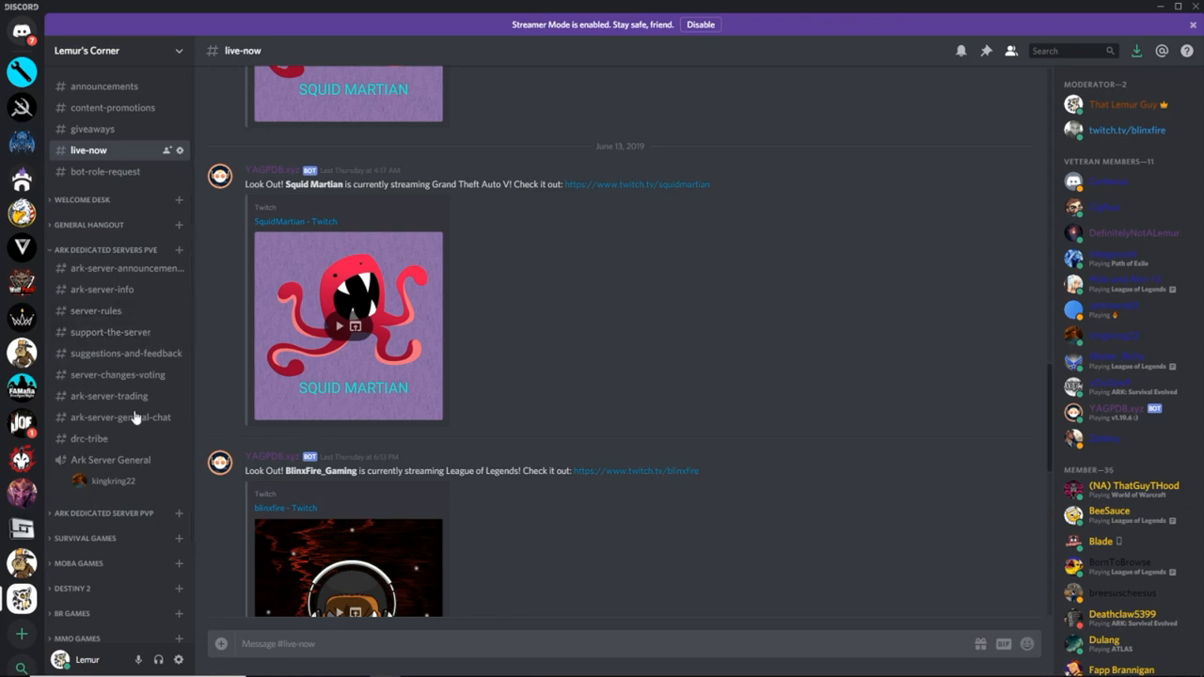
{"action": "mouse_move", "coordinate": [106, 323]}
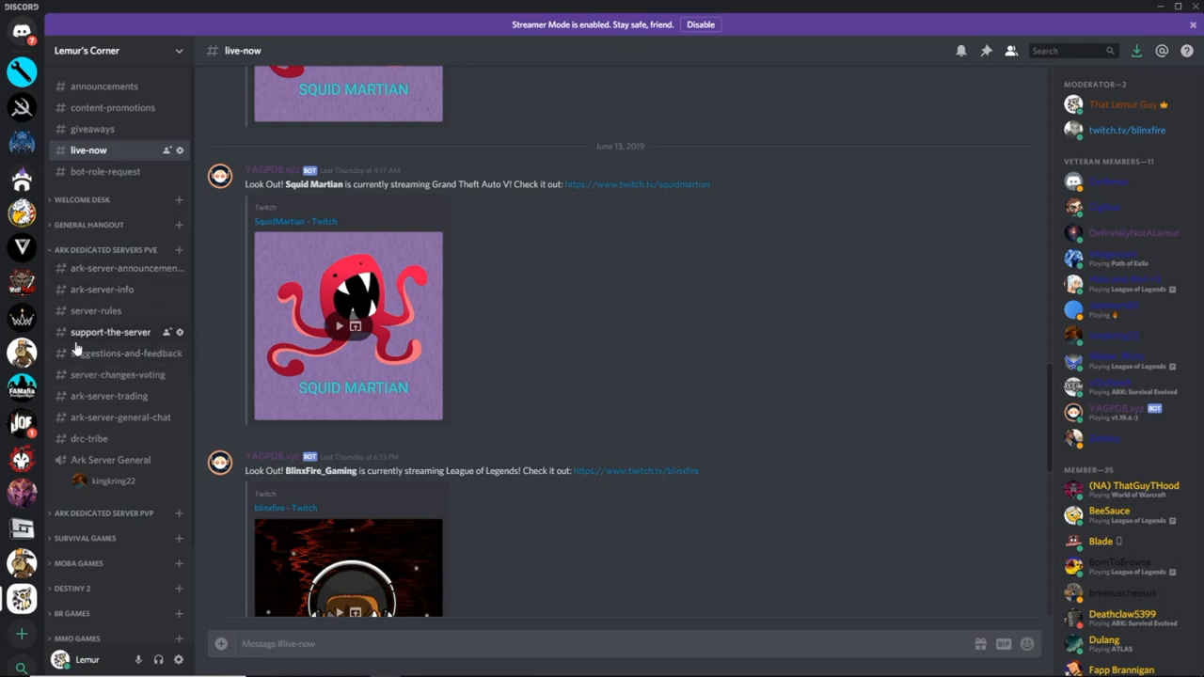
{"action": "mouse_move", "coordinate": [94, 311]}
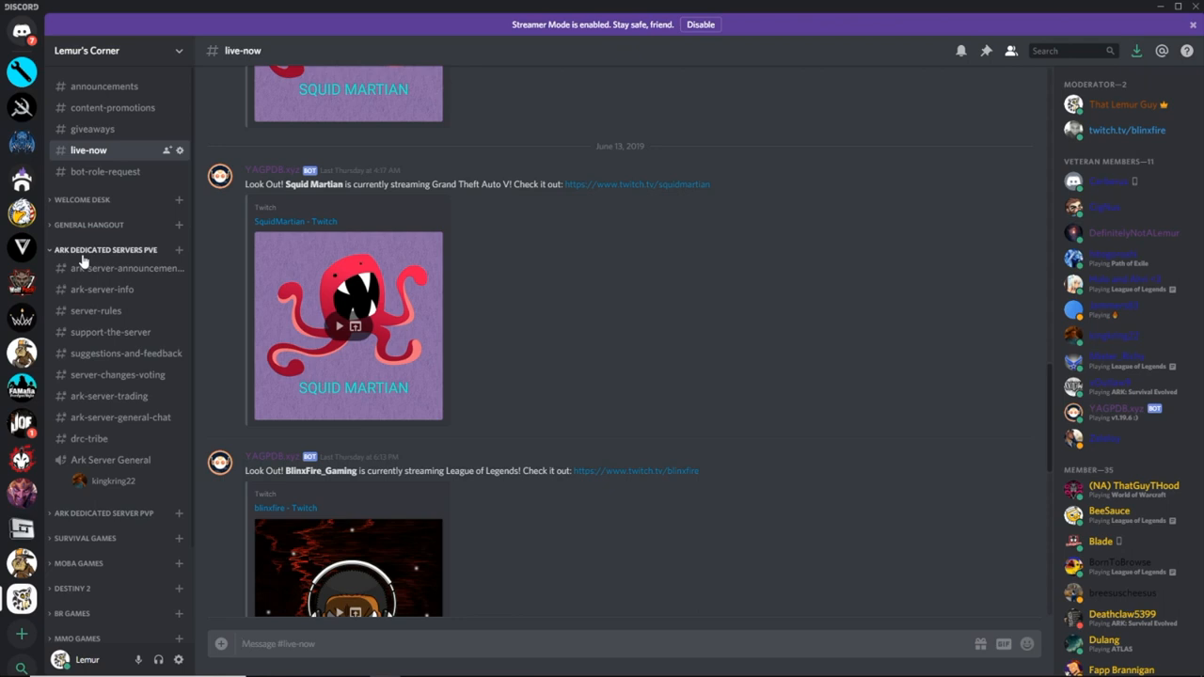
{"action": "mouse_move", "coordinate": [109, 331]}
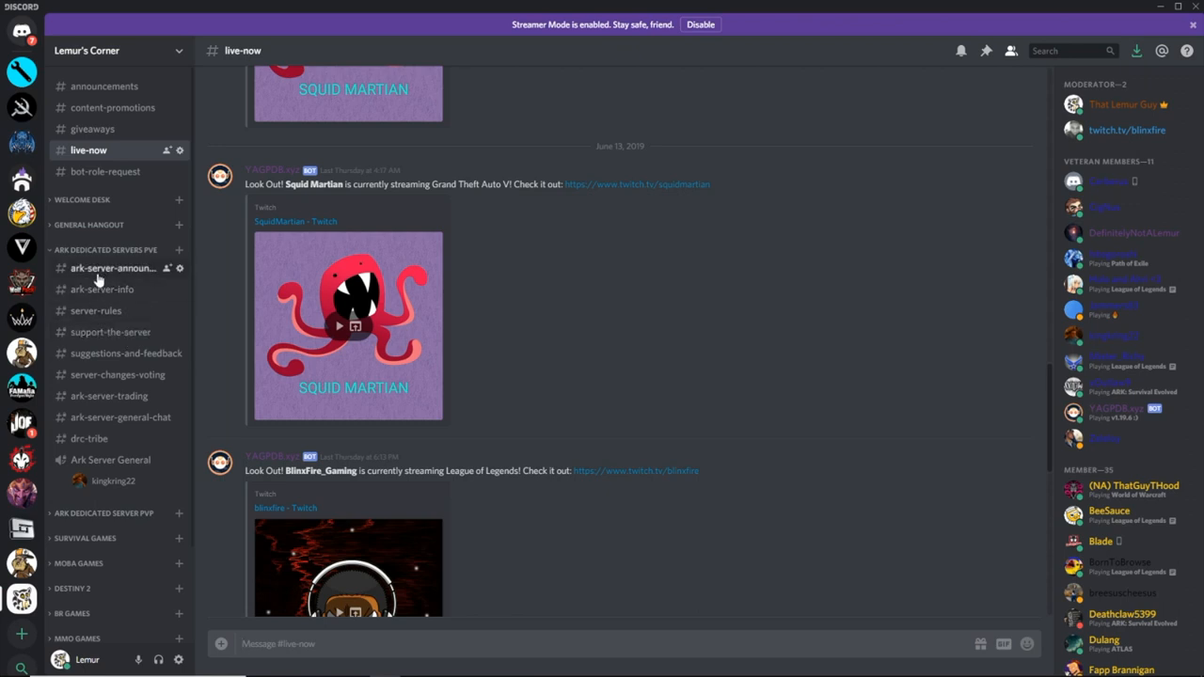
{"action": "mouse_move", "coordinate": [90, 438]}
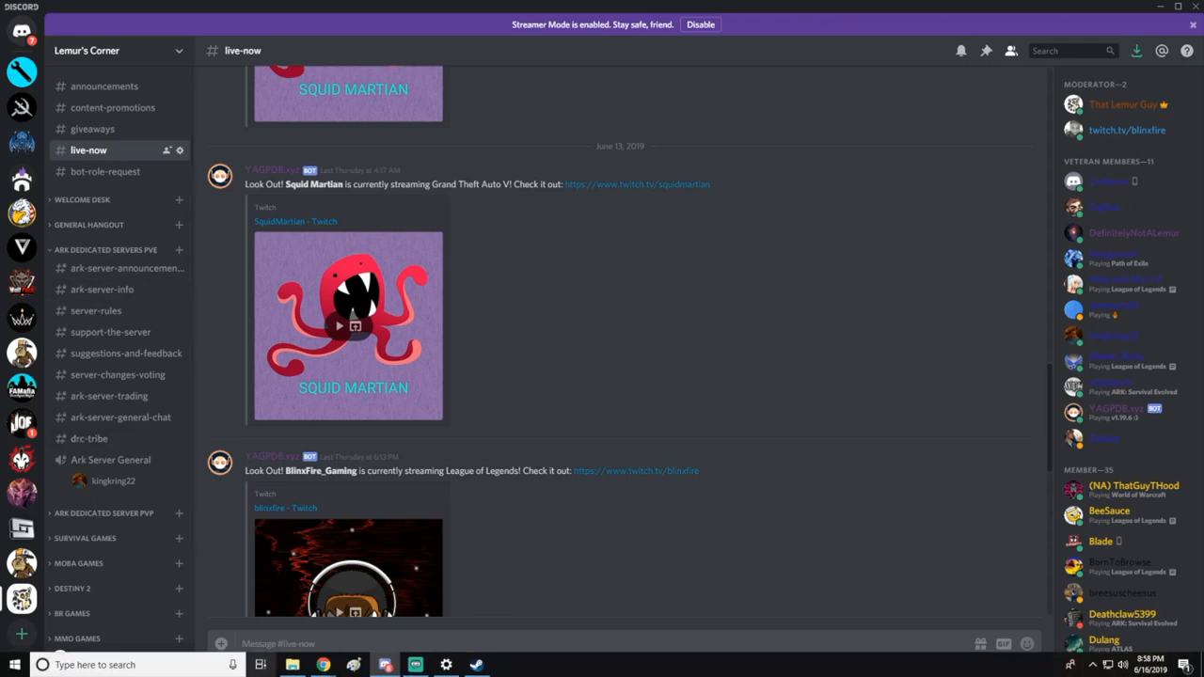
{"action": "mouse_move", "coordinate": [260, 666]}
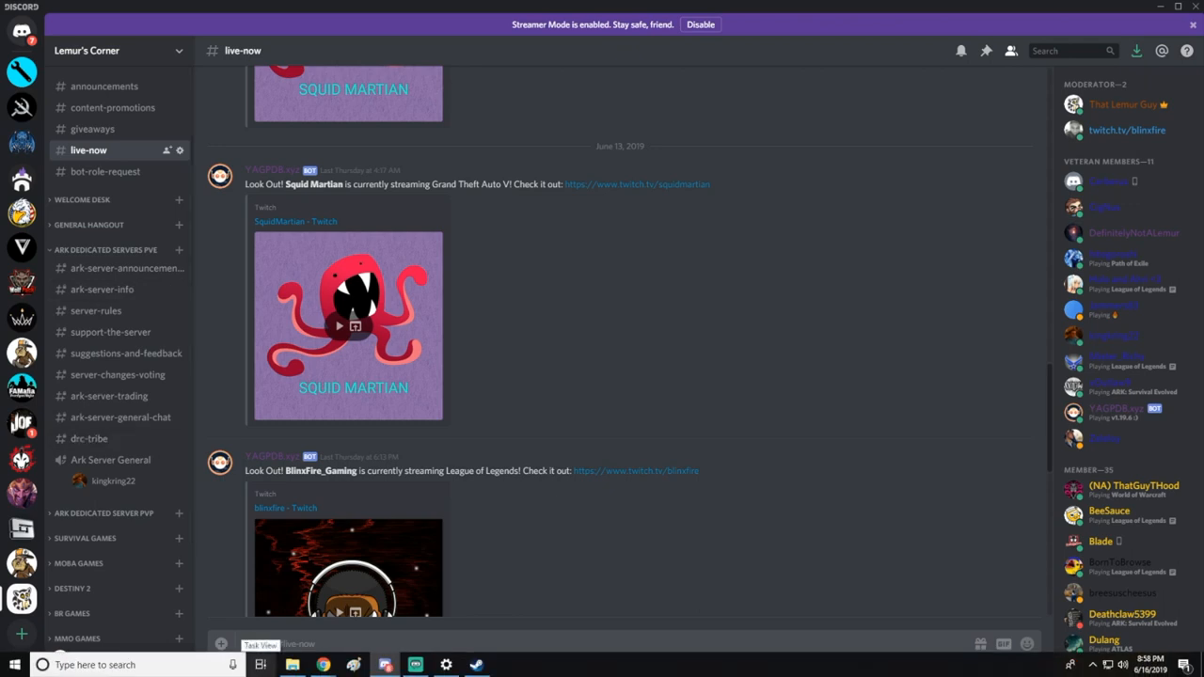